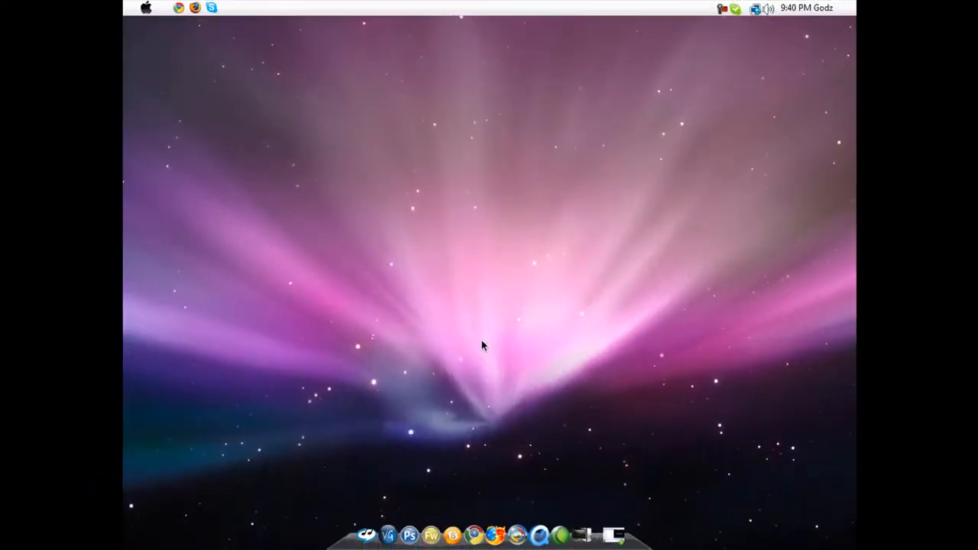
pyautogui.moveTo(471, 341)
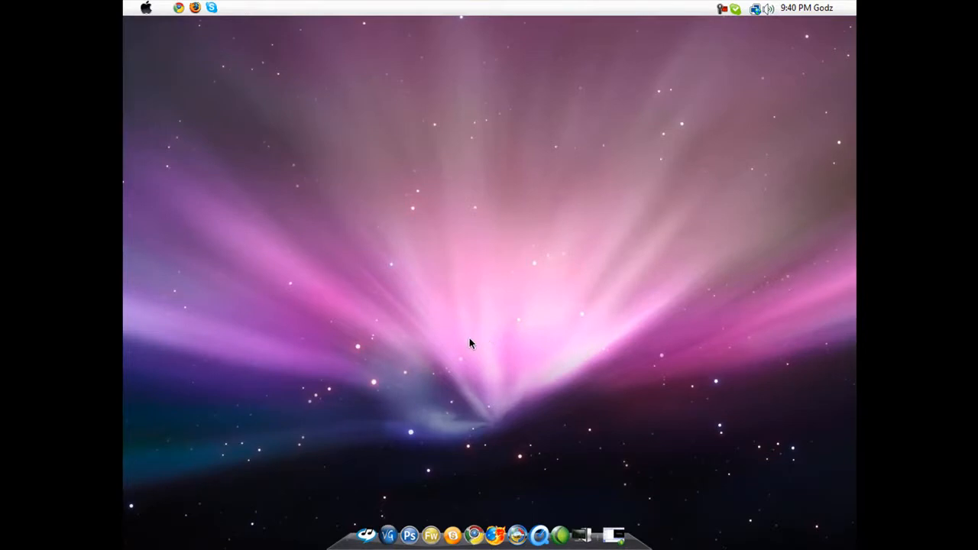
pyautogui.moveTo(440, 321)
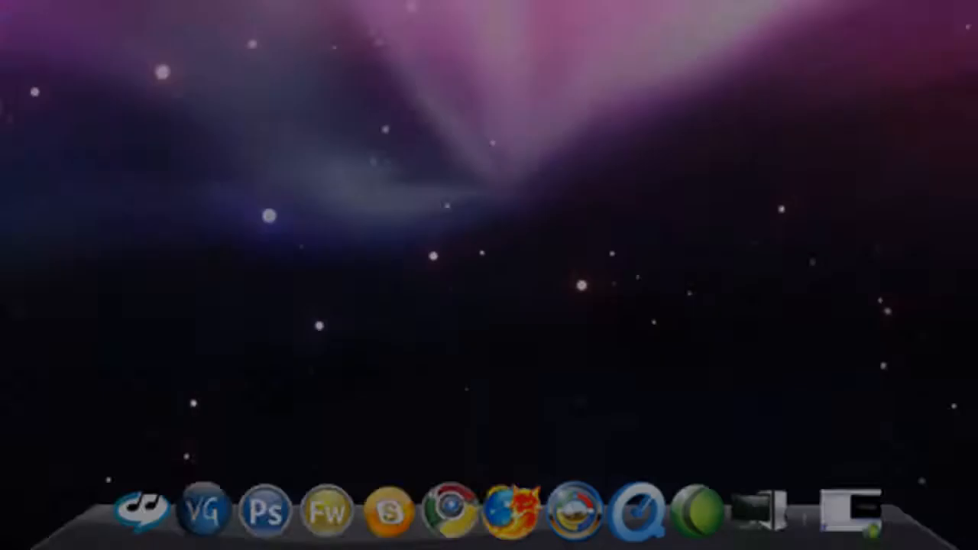
# Launch Firefox and go to the About RocketDock page via the 'rocketdoc' address-bar suggestion.
pyautogui.click(513, 518)
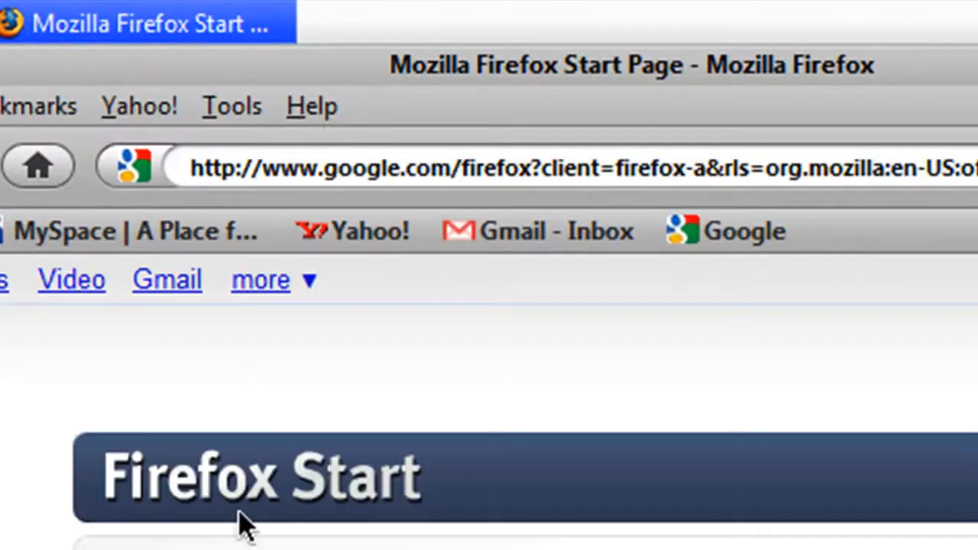
pyautogui.click(527, 169)
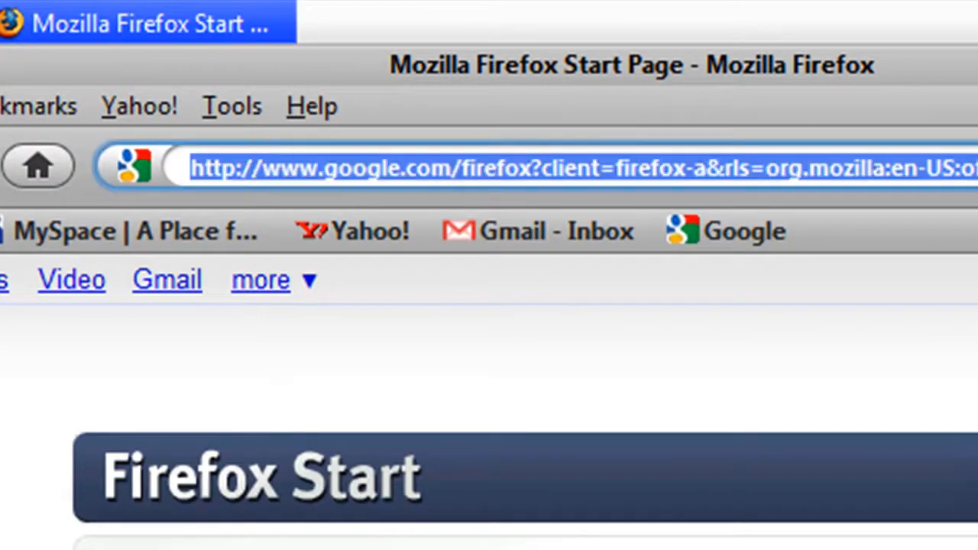
pyautogui.moveTo(344, 38)
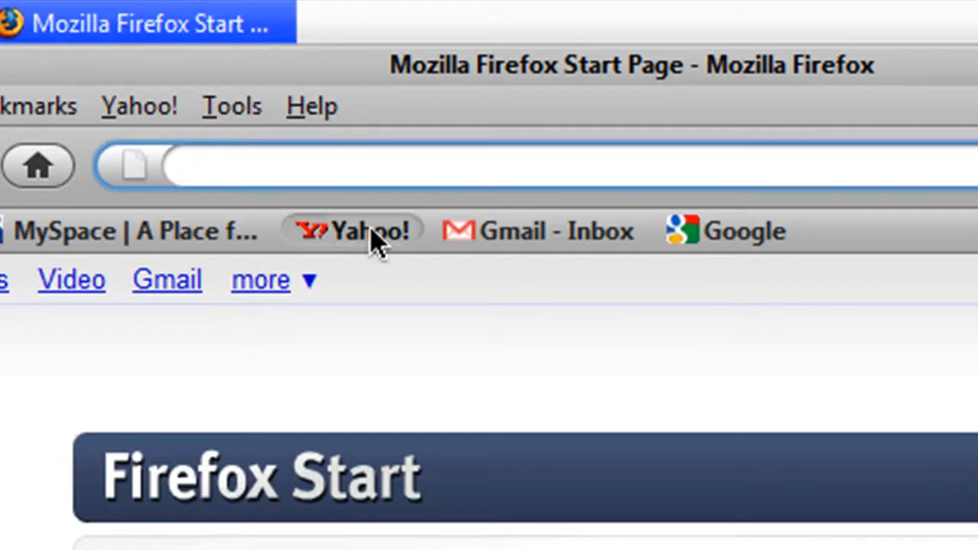
pyautogui.write('rocketdoc')
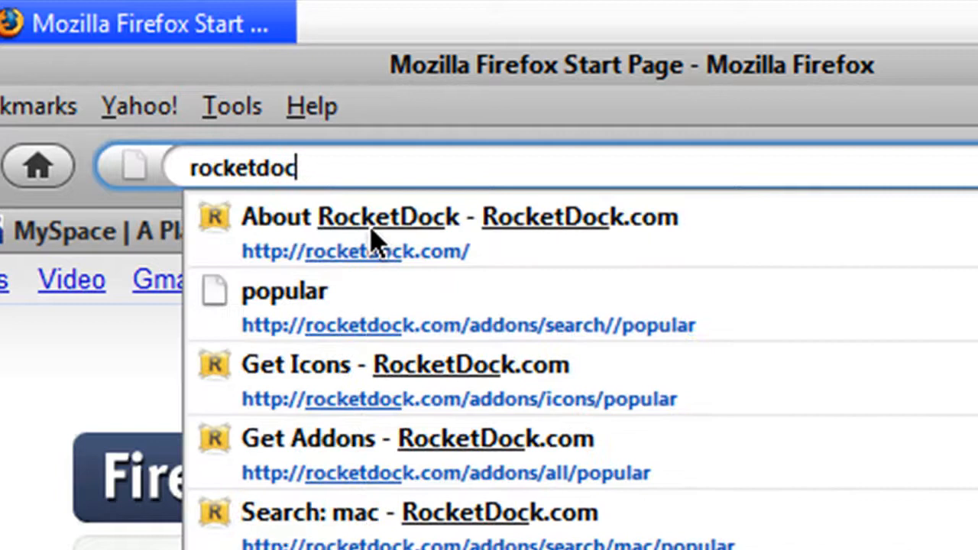
pyautogui.click(363, 217)
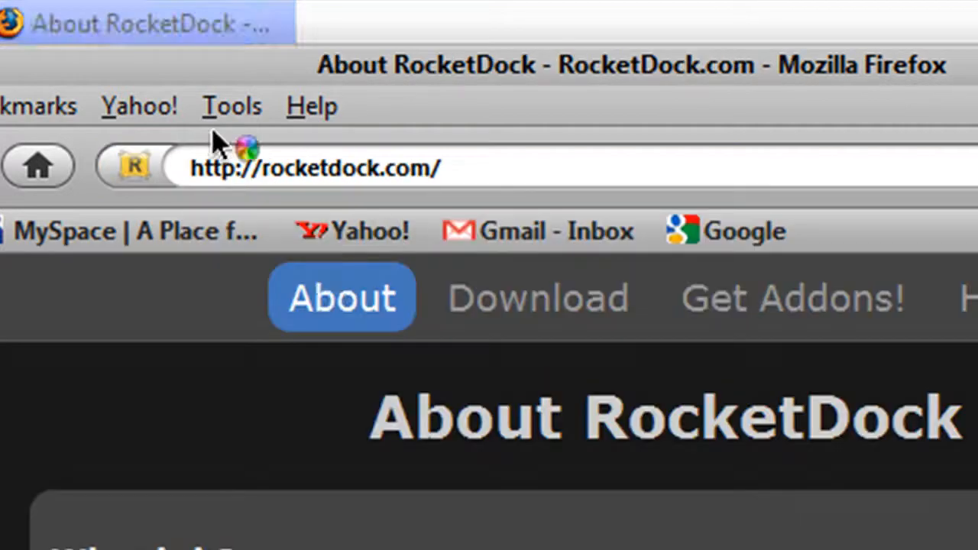
pyautogui.moveTo(761, 298)
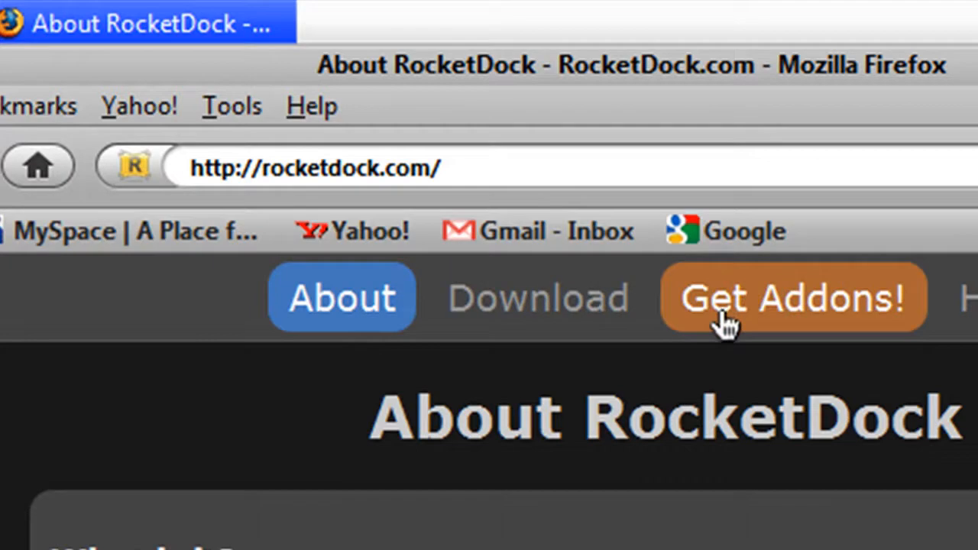
# Go to Get Addons, filter to Icons and sort the list by Popular.
pyautogui.click(798, 298)
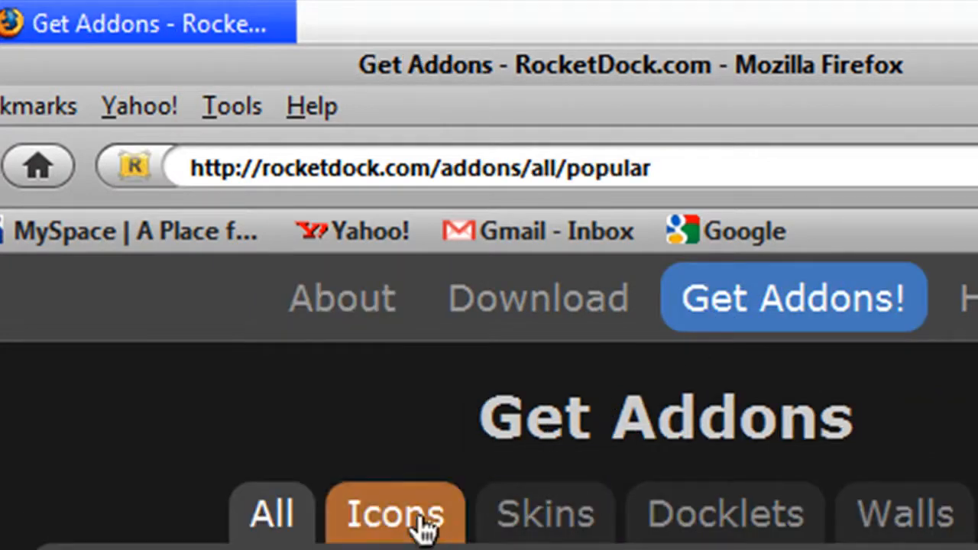
pyautogui.click(391, 523)
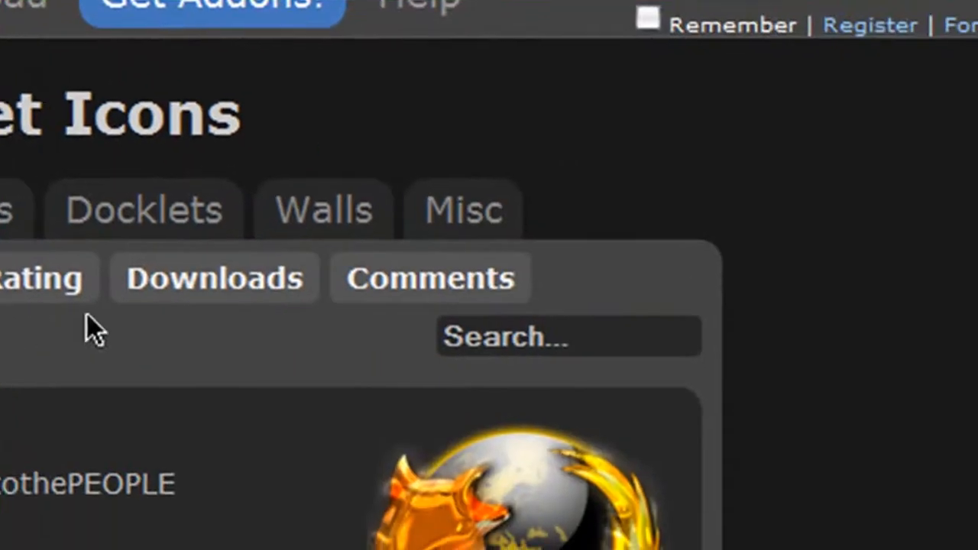
pyautogui.click(232, 266)
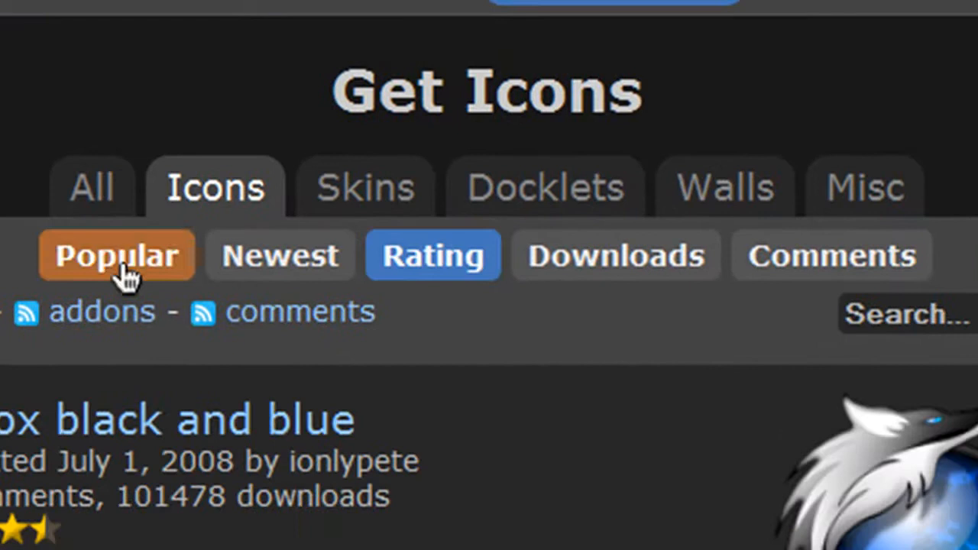
pyautogui.click(116, 255)
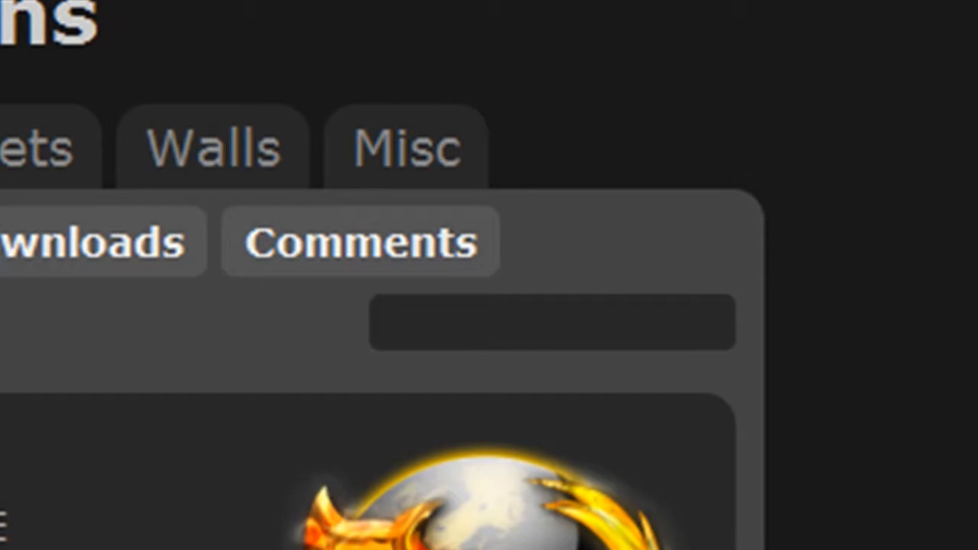
# Search the icon addons for 'skype' and download the black-and-blue SKYPE icon.
pyautogui.write('skype')
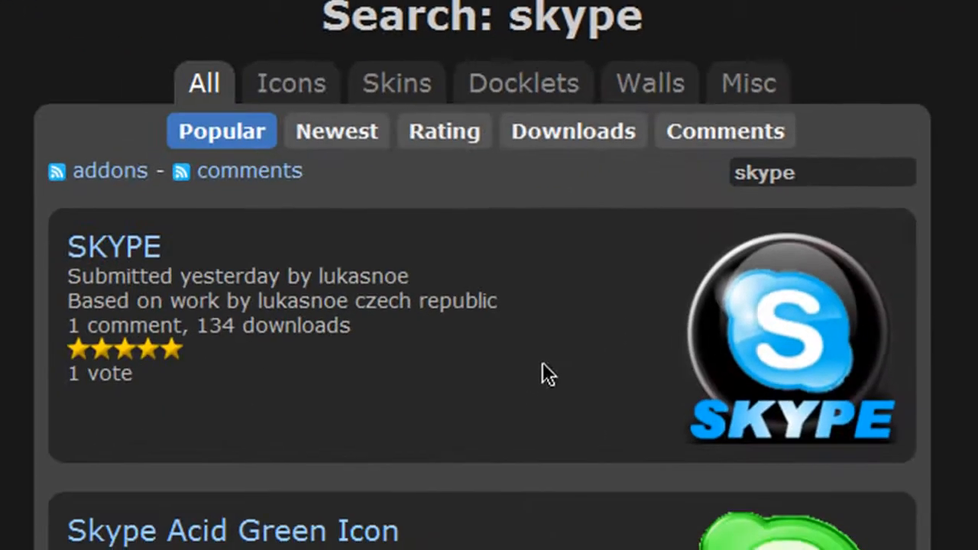
pyautogui.scroll(-3)
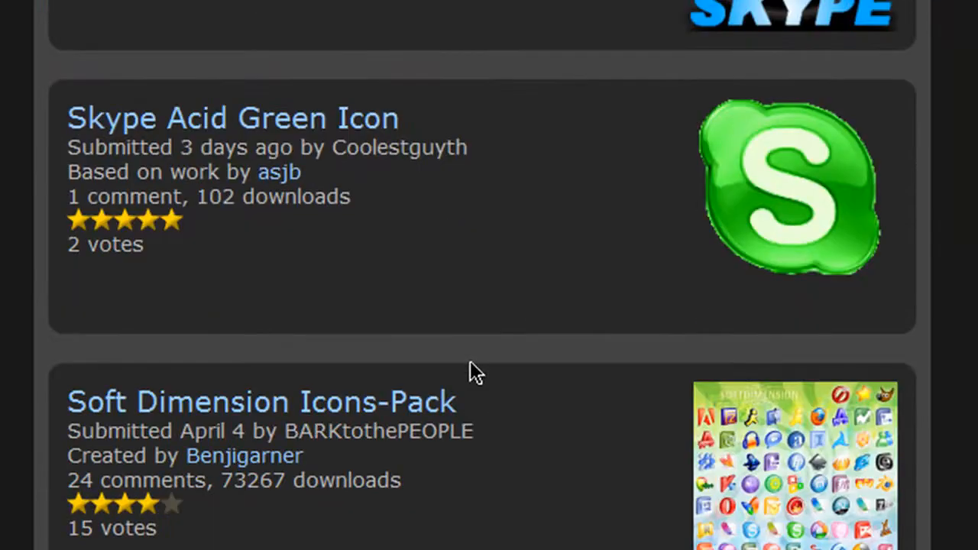
pyautogui.scroll(3)
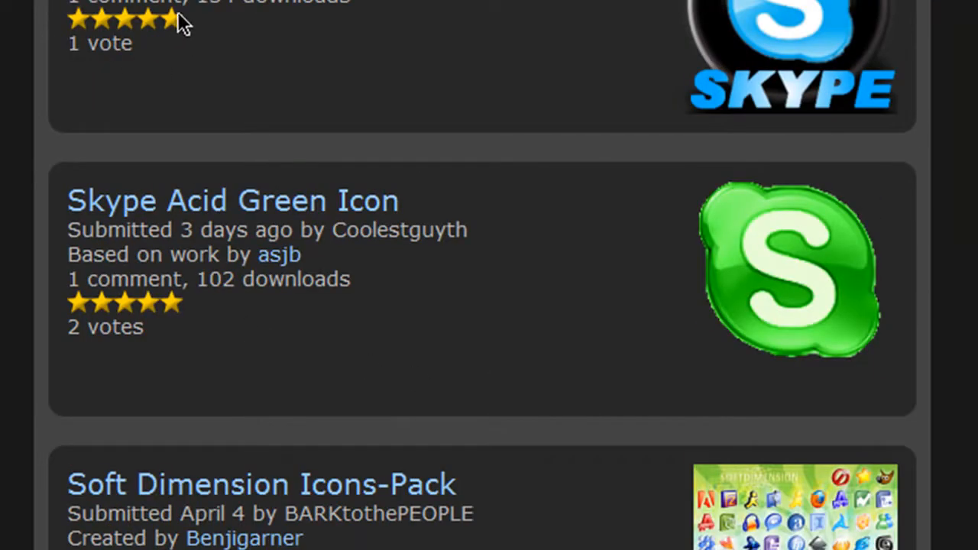
pyautogui.moveTo(89, 396)
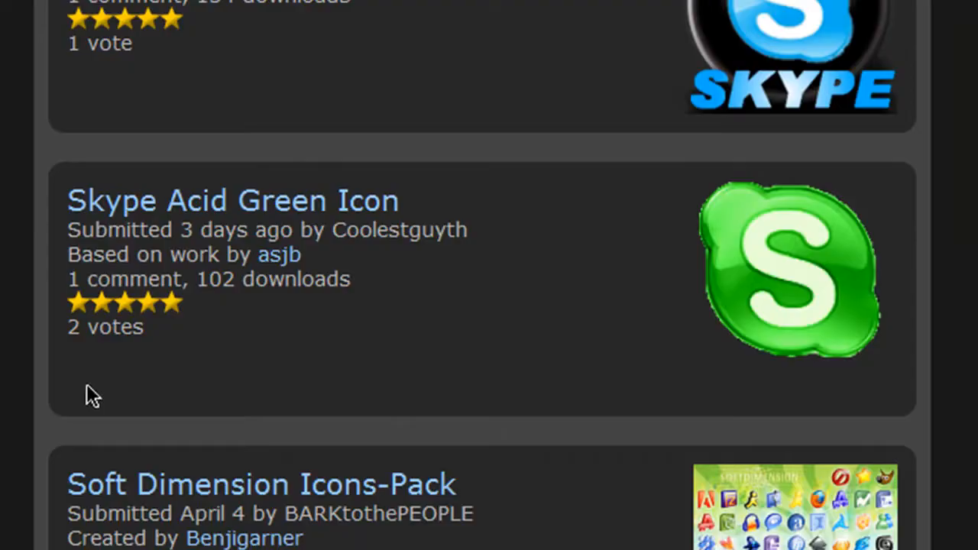
pyautogui.scroll(-3)
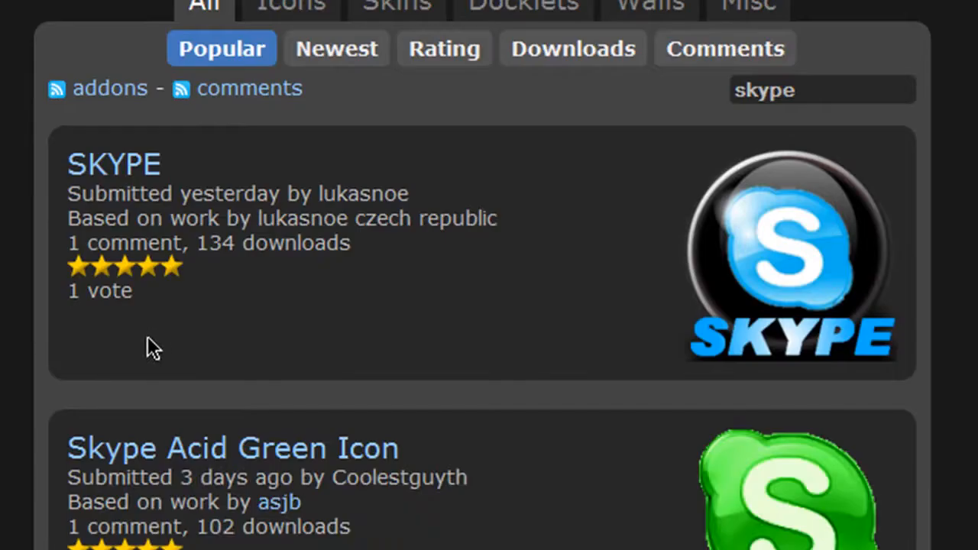
pyautogui.moveTo(764, 505)
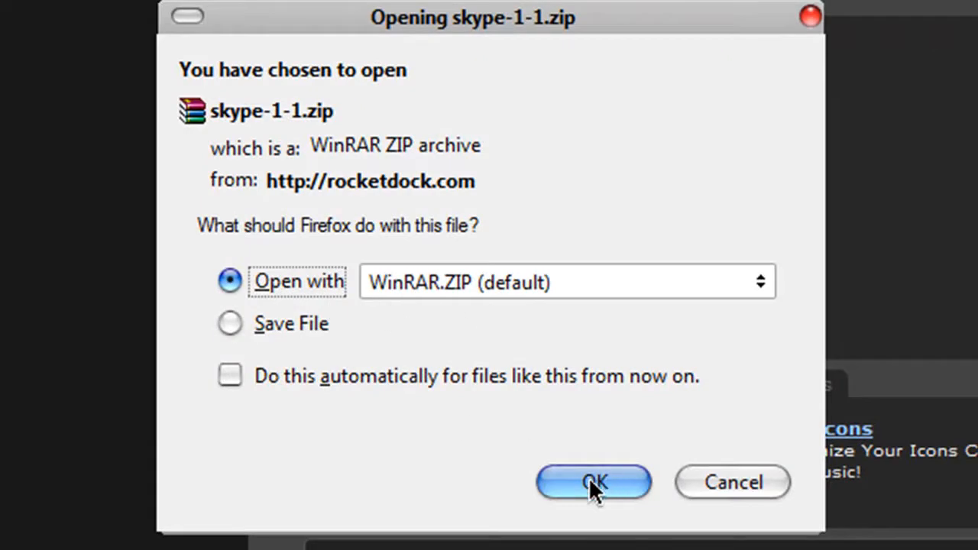
# Extract skype-1-1.zip with WinRAR into C:\RocketDock\Icons.
pyautogui.click(596, 483)
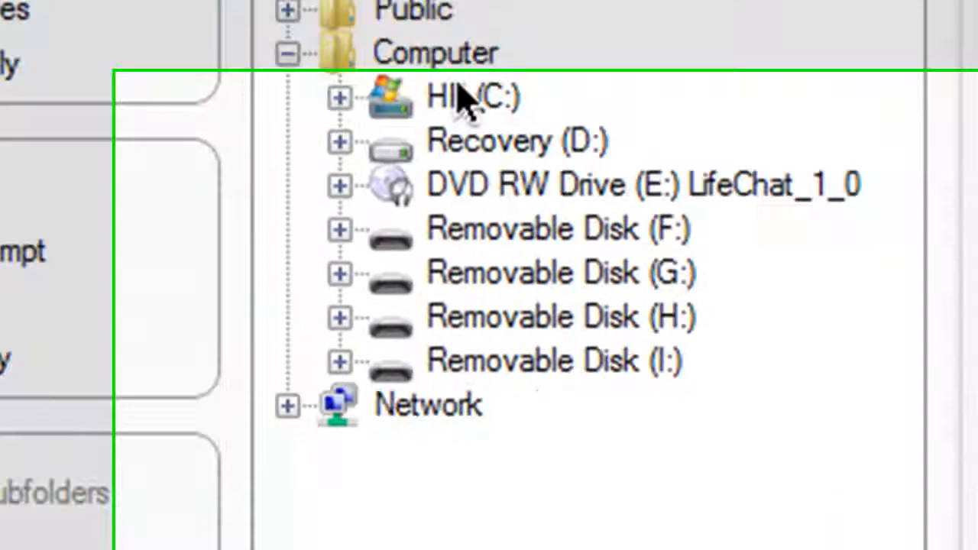
pyautogui.click(339, 98)
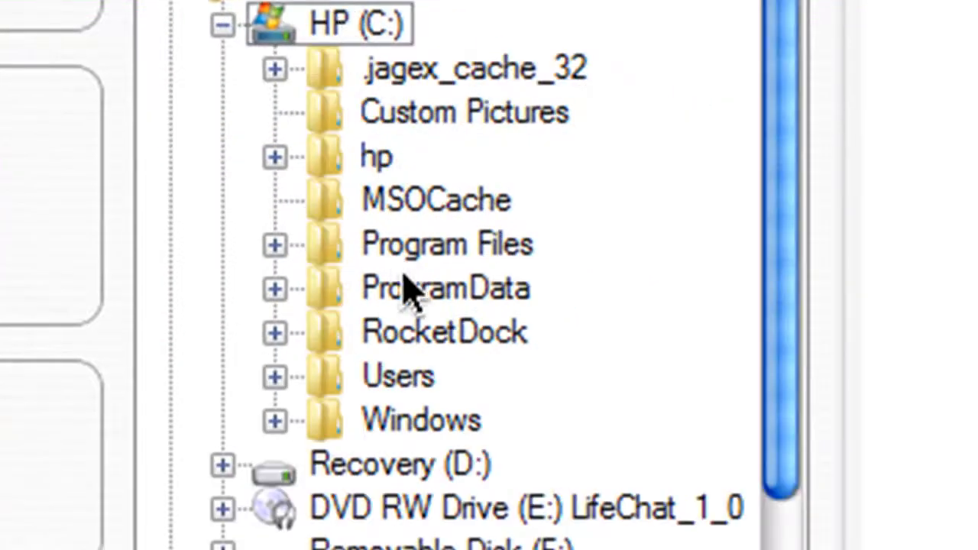
pyautogui.moveTo(466, 359)
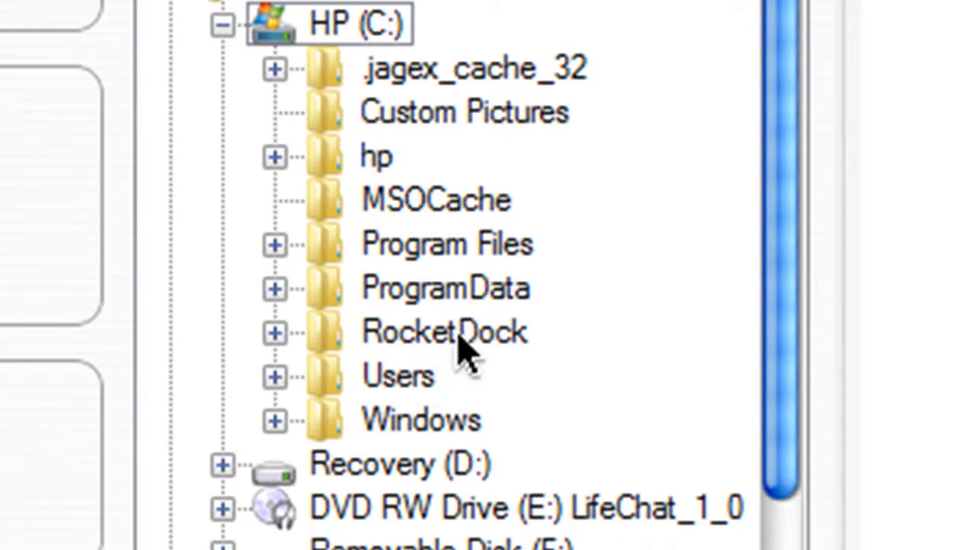
pyautogui.click(275, 330)
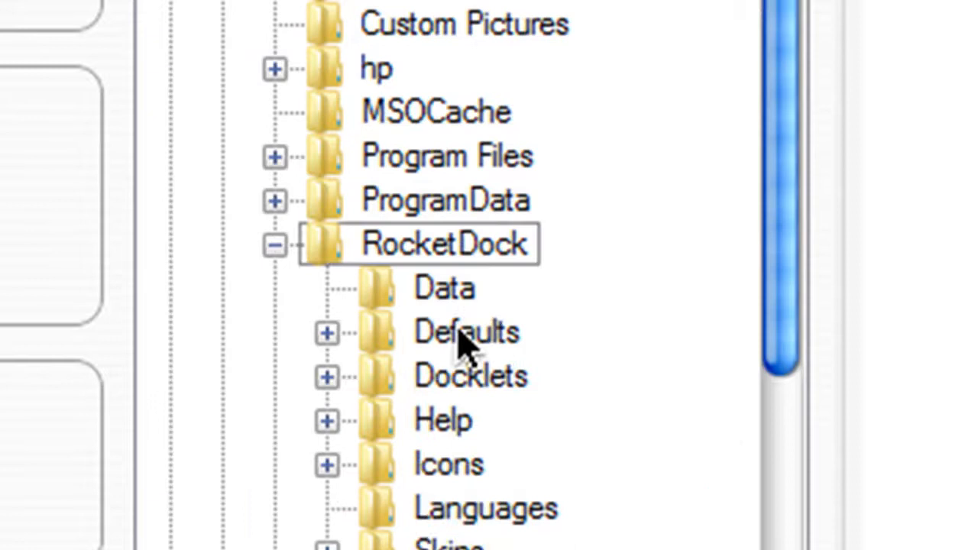
pyautogui.moveTo(462, 492)
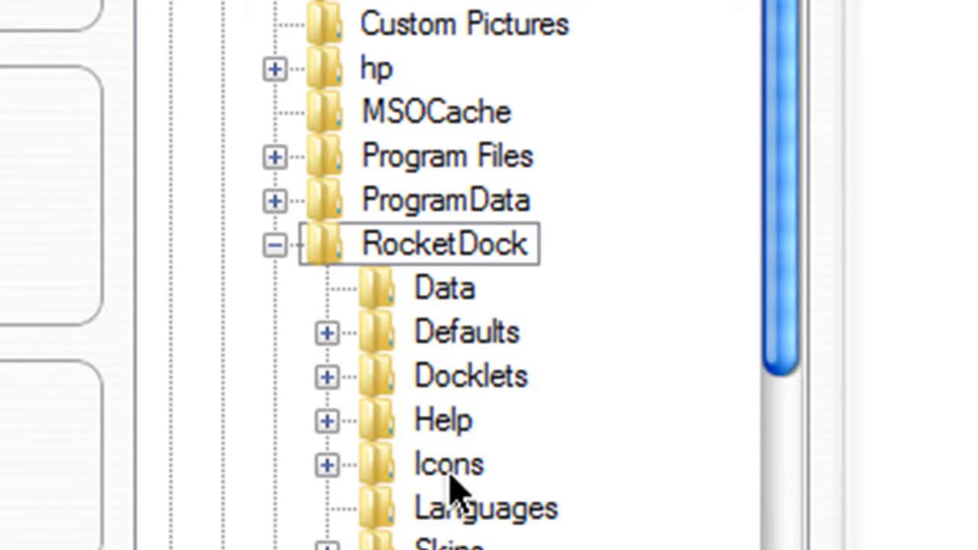
pyautogui.moveTo(446, 523)
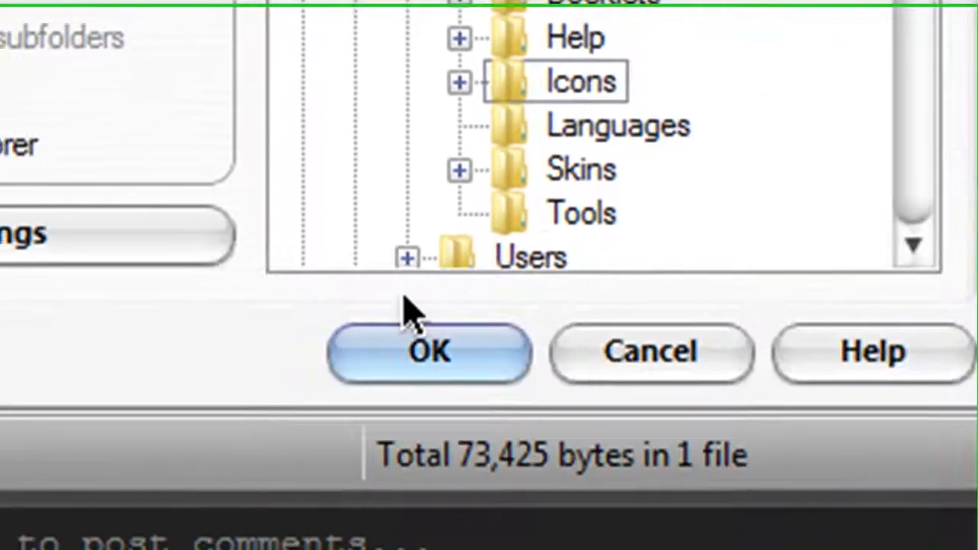
pyautogui.click(430, 353)
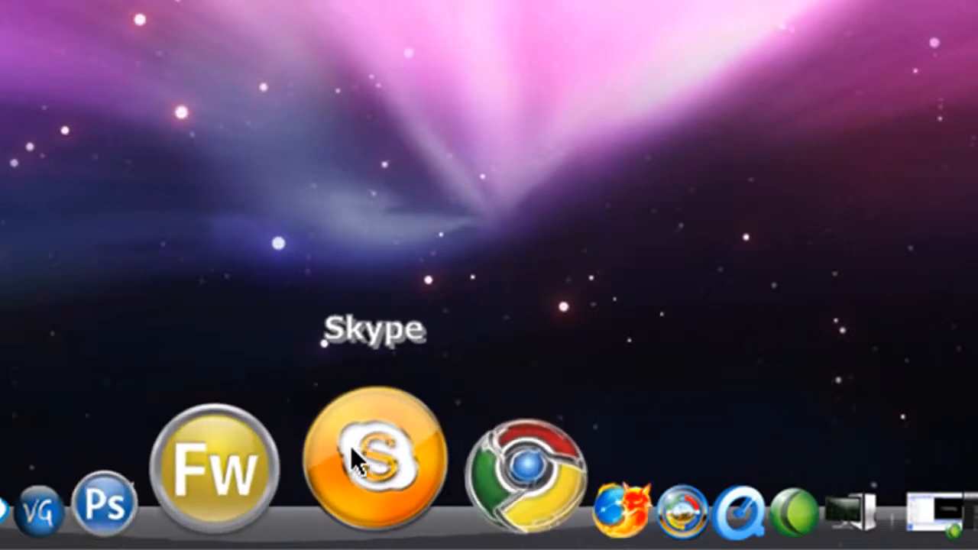
# Through Icon Settings, give the Skype dock item the new black-and-blue SKYPE icon.
pyautogui.rightClick(360, 466)
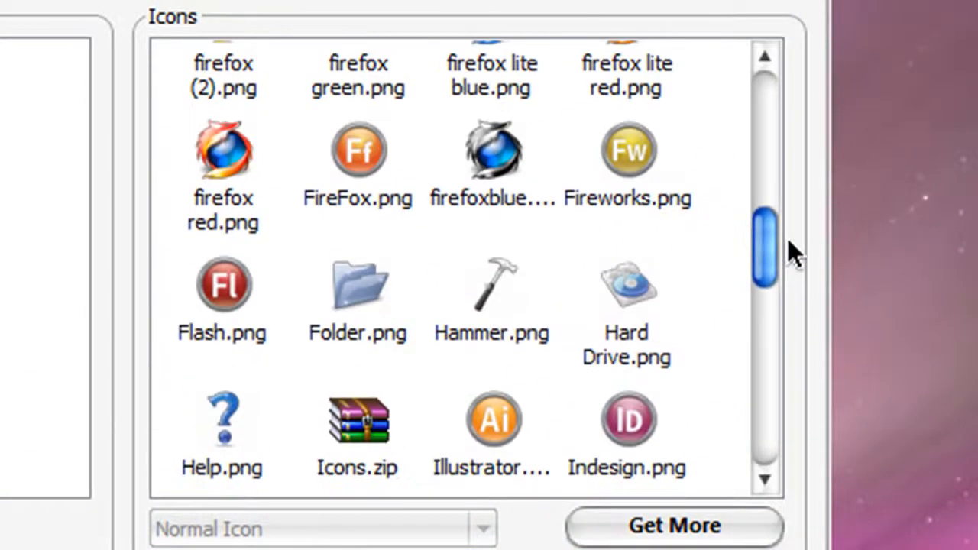
pyautogui.scroll(-3)
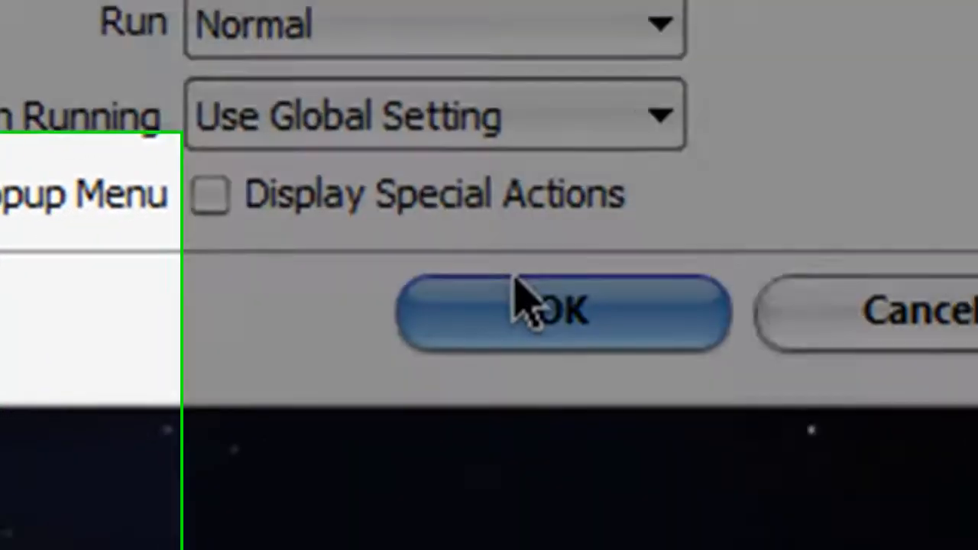
pyautogui.click(562, 316)
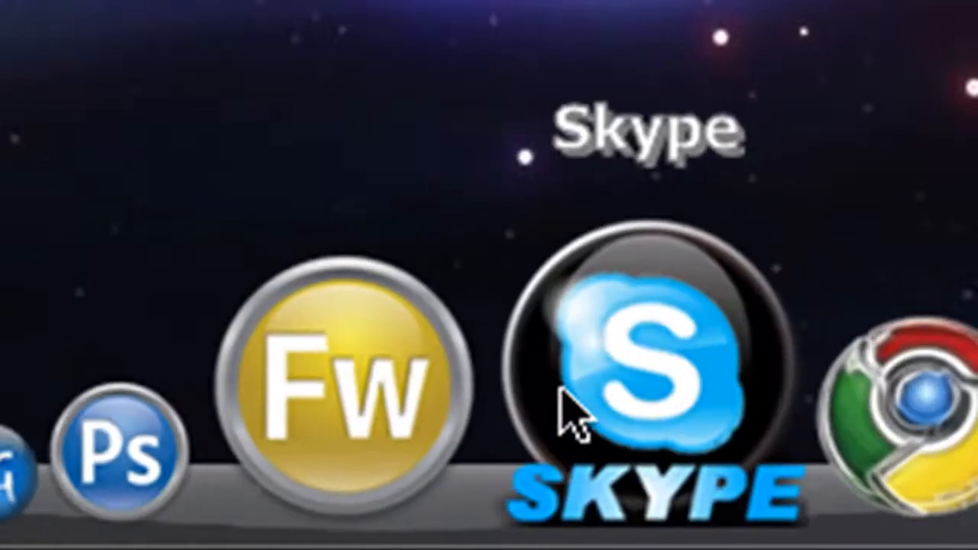
pyautogui.rightClick(573, 420)
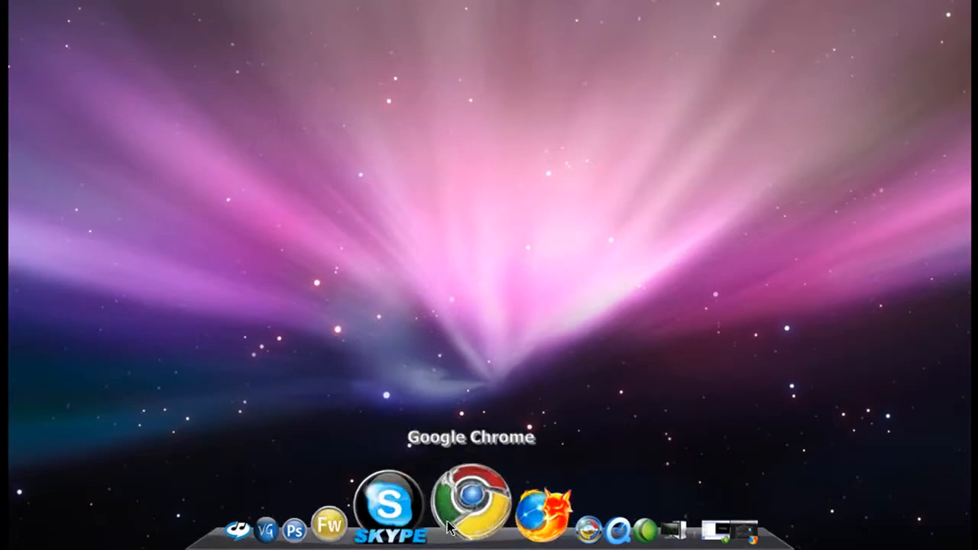
pyautogui.moveTo(369, 516)
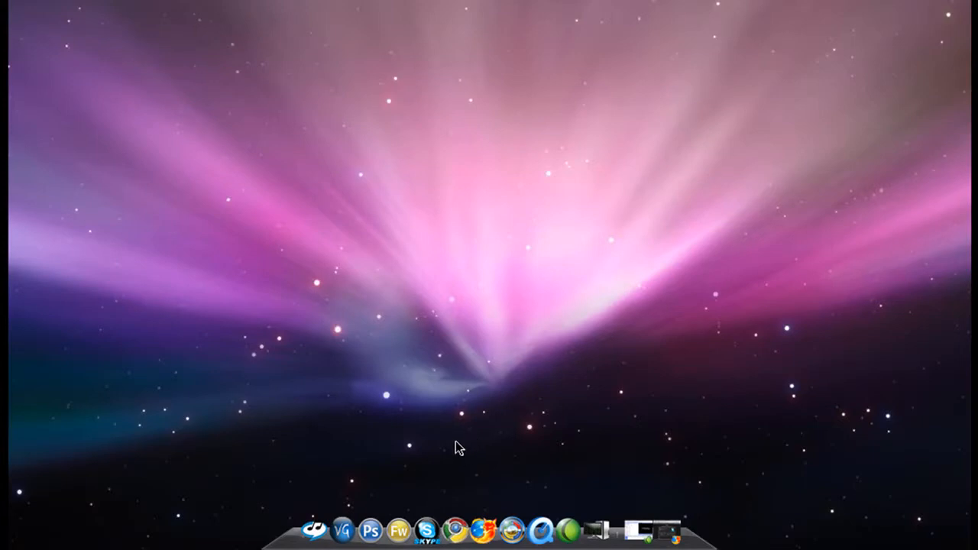
pyautogui.moveTo(463, 452)
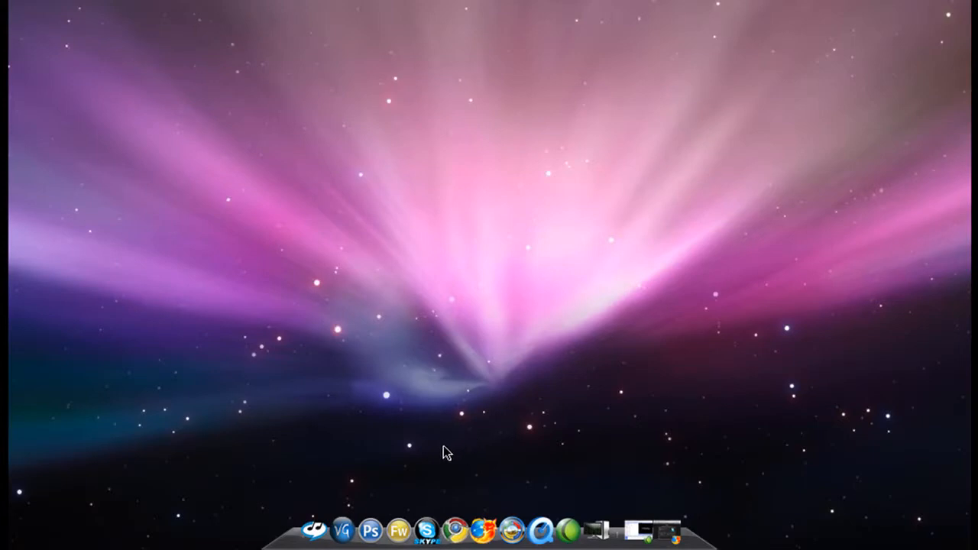